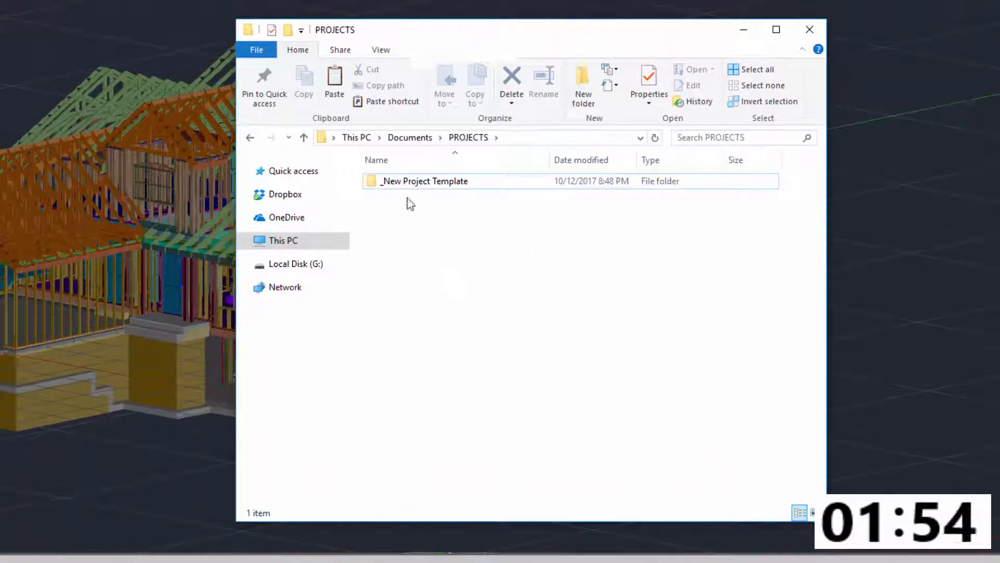
Copy _New Project Template within PROJECTS and rename the copy CITY OF VANCOUVER
left_click(425, 180)
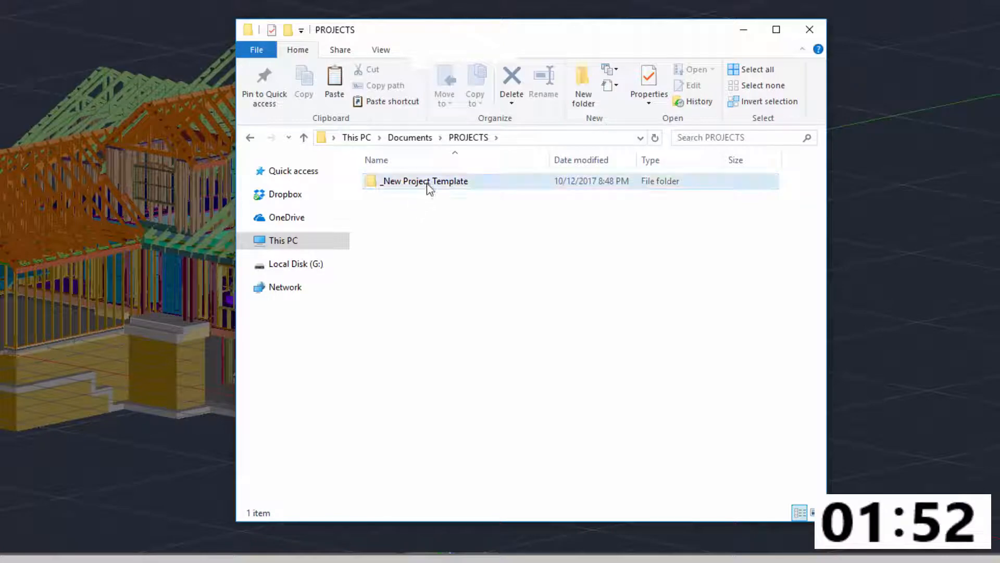
left_click(424, 181)
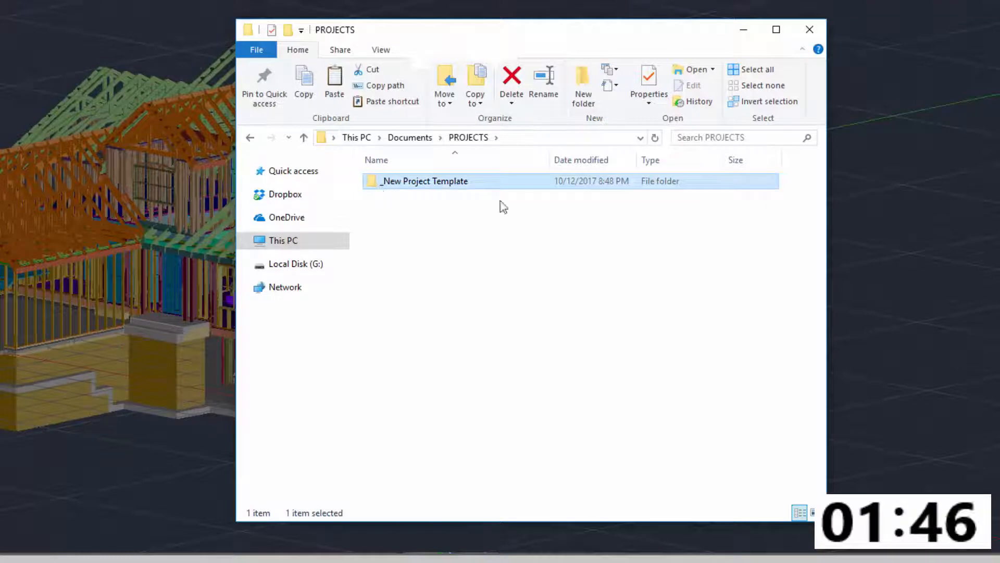
mouse_move(407, 256)
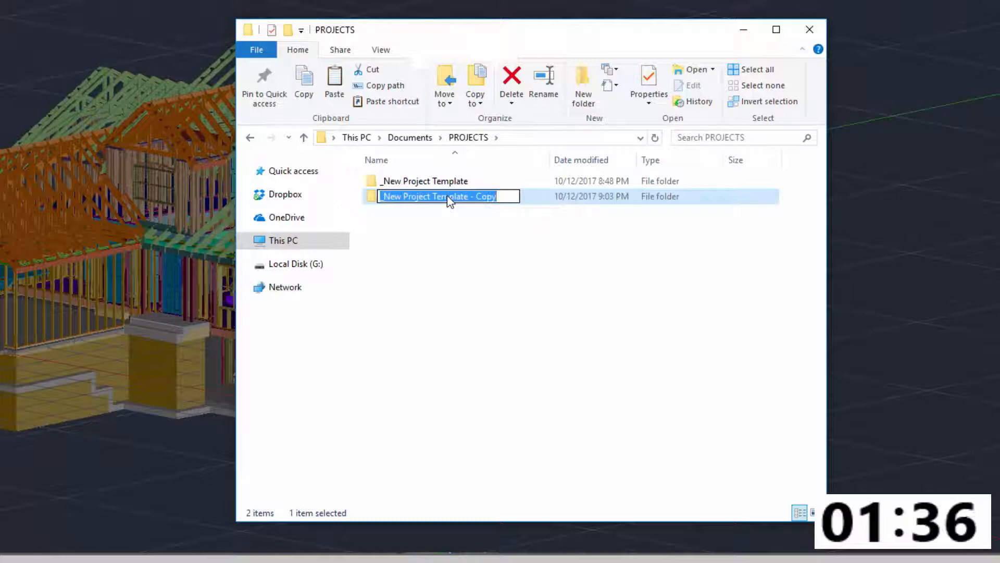
type("EXAMPLE PROJECT 1")
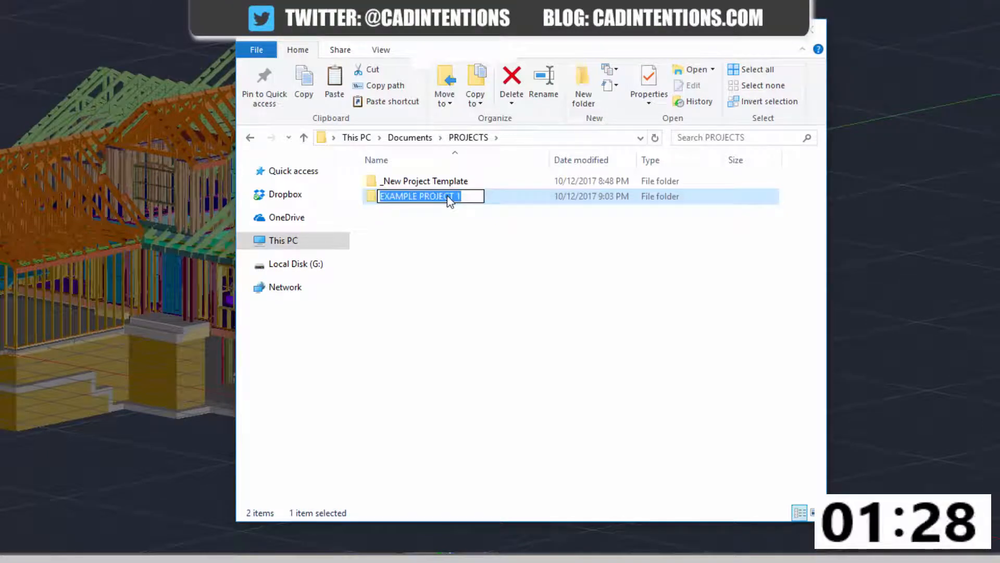
type("CITY")
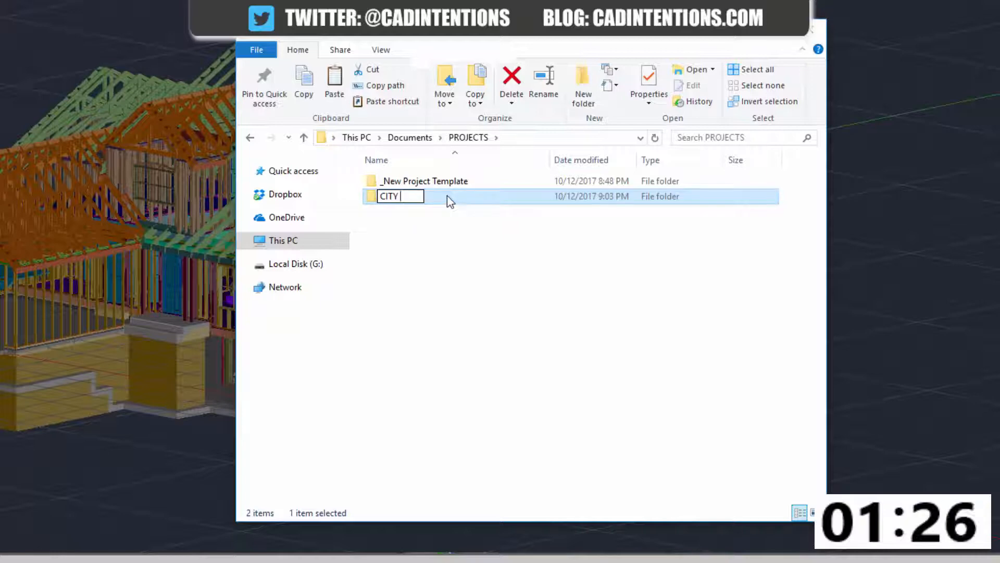
type("OF VANCOUVER")
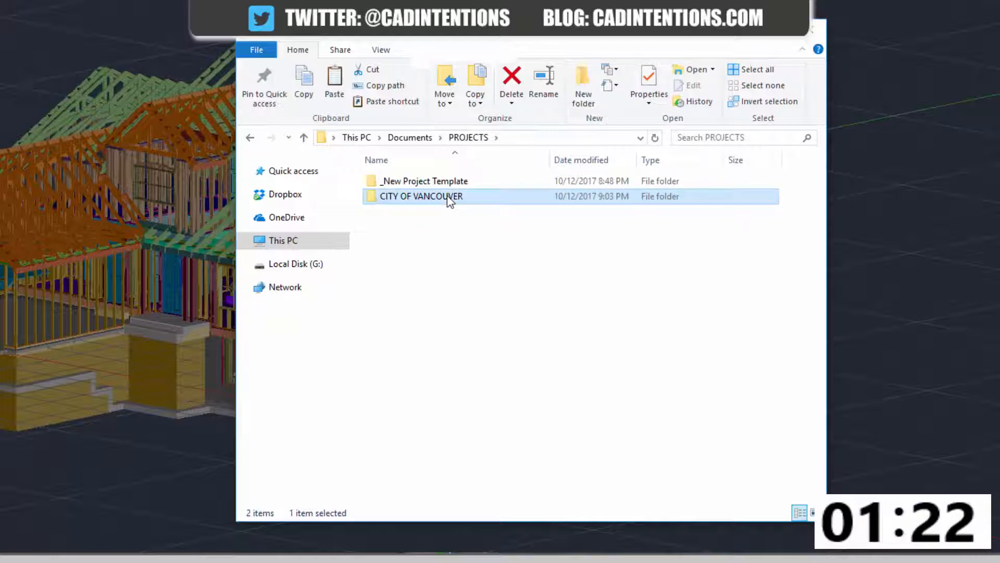
Open CITY OF VANCOUVER, review its OUTPUT subfolder's dated placeholder, and return to the folder
double_click(420, 196)
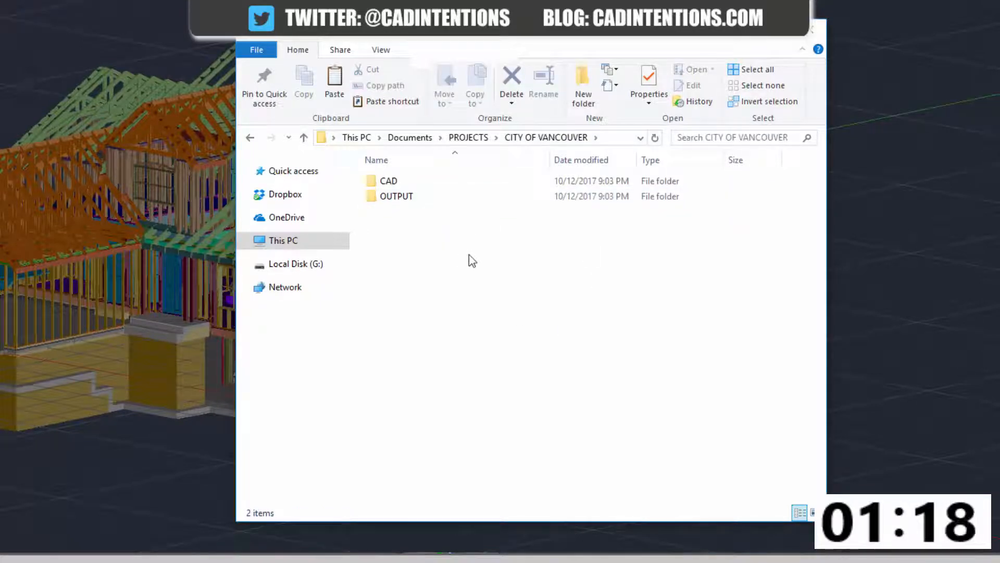
mouse_move(471, 259)
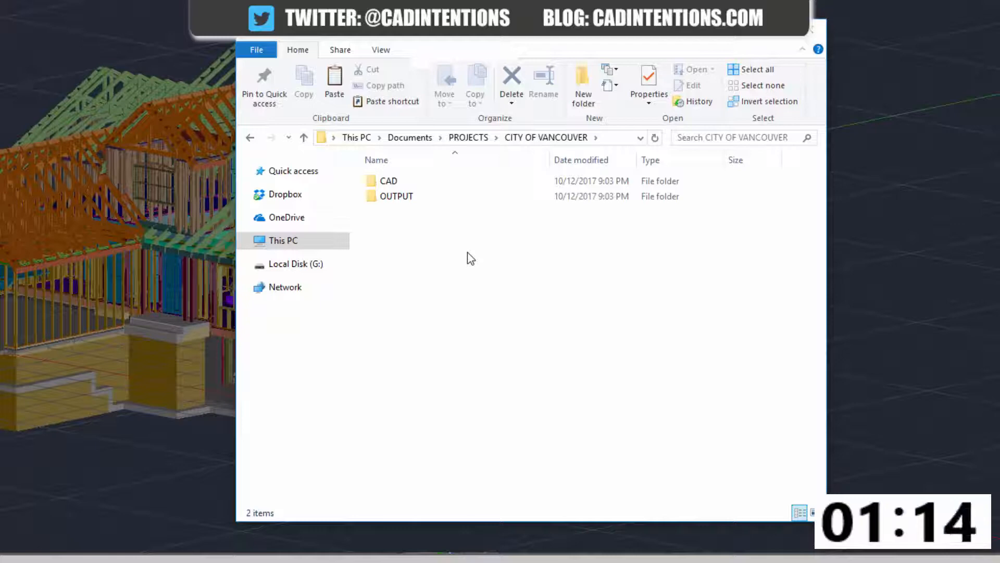
left_click(396, 196)
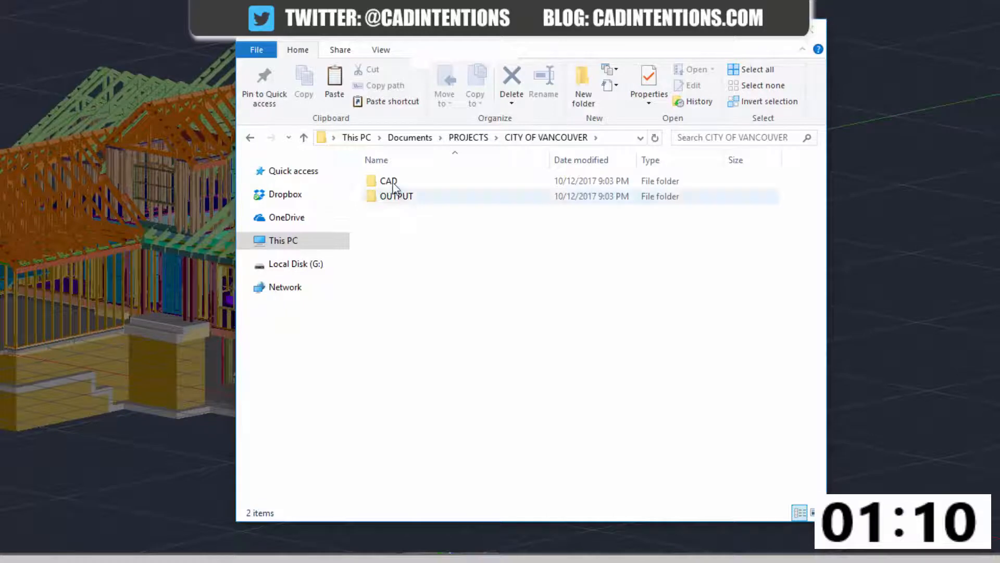
left_click(396, 196)
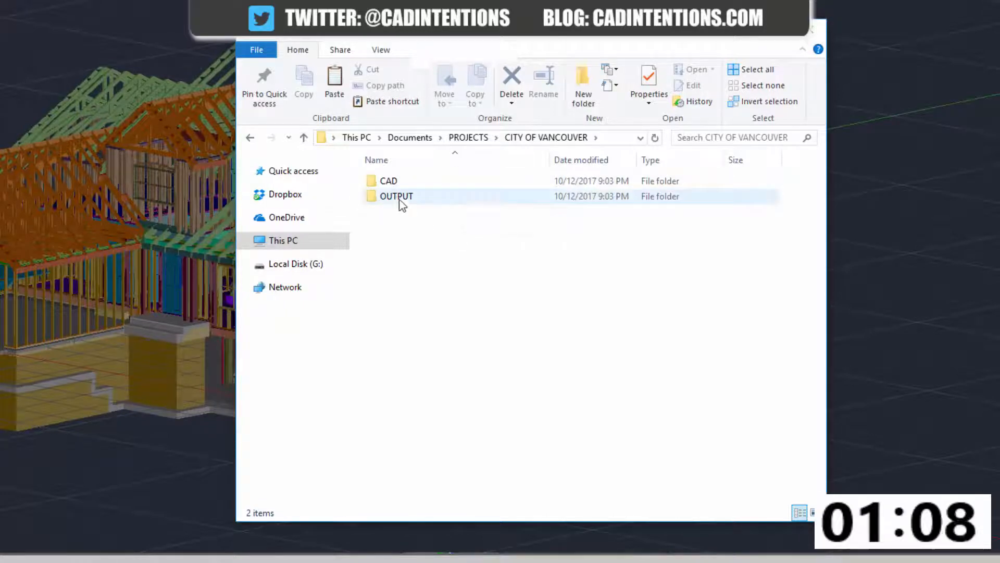
left_click(396, 196)
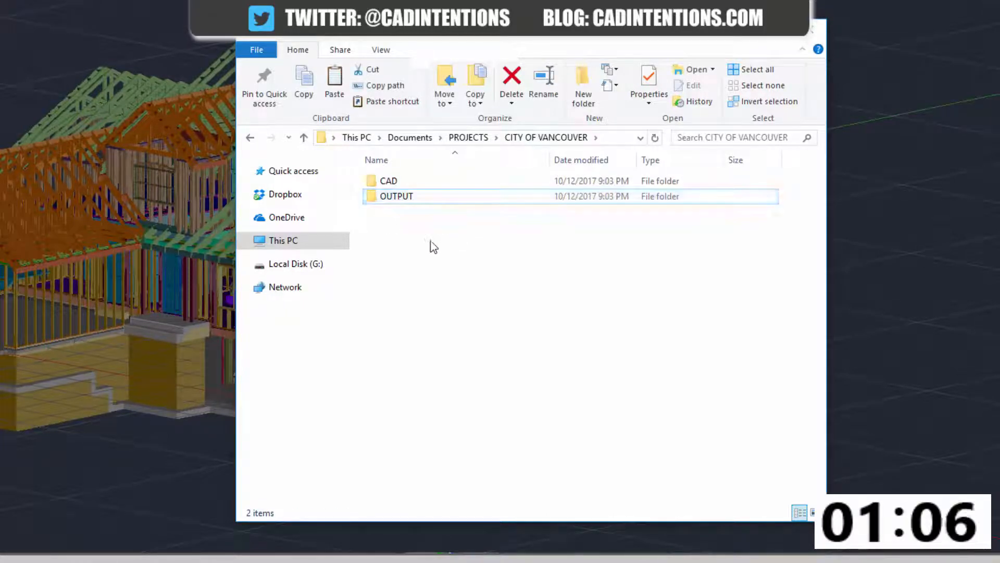
double_click(396, 196)
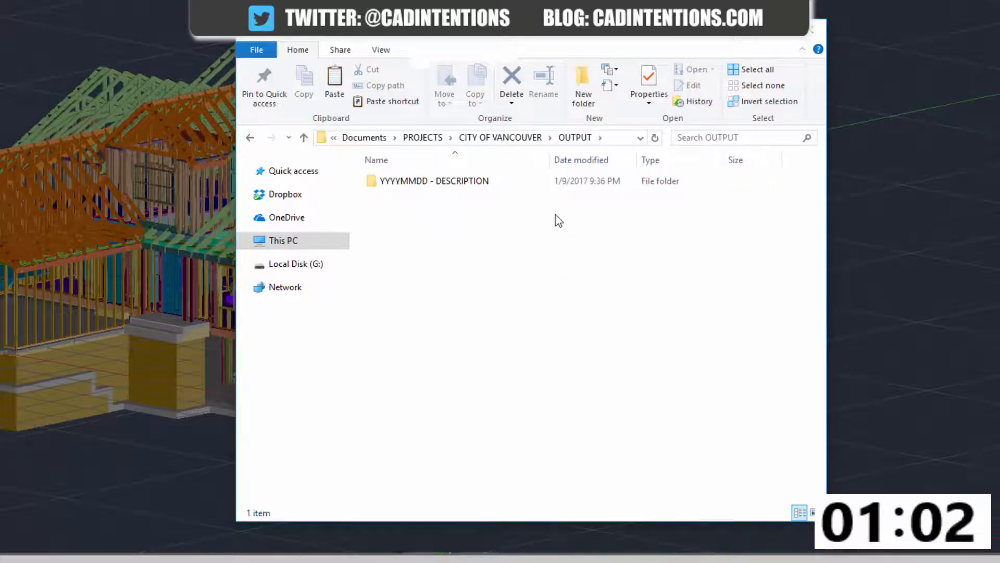
mouse_move(501, 238)
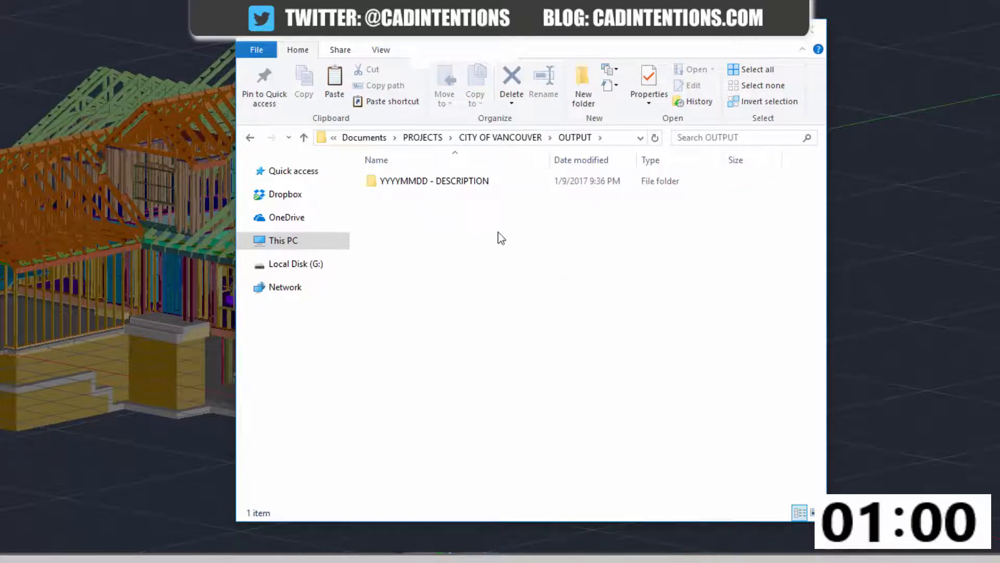
mouse_move(487, 225)
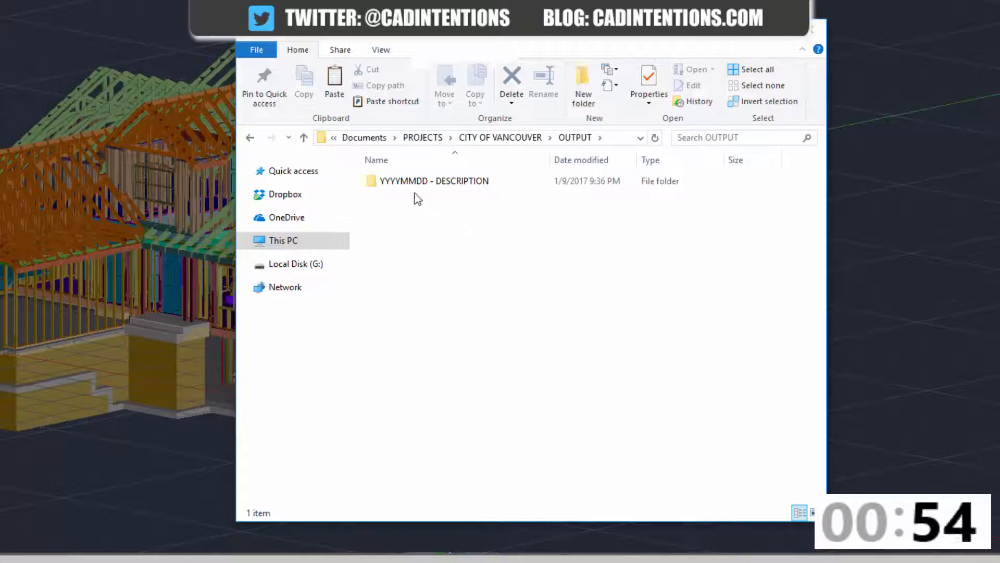
left_click(434, 181)
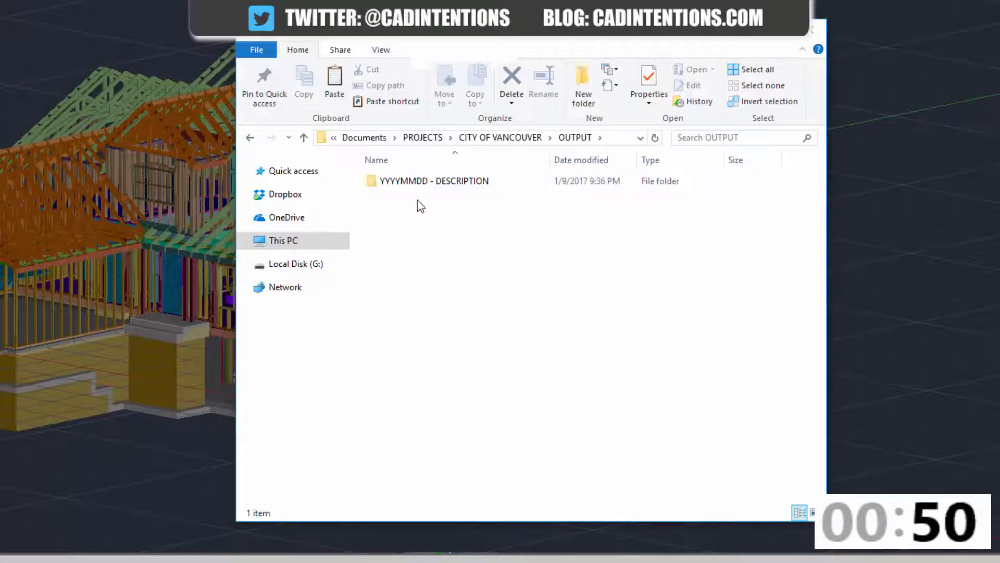
left_click(434, 180)
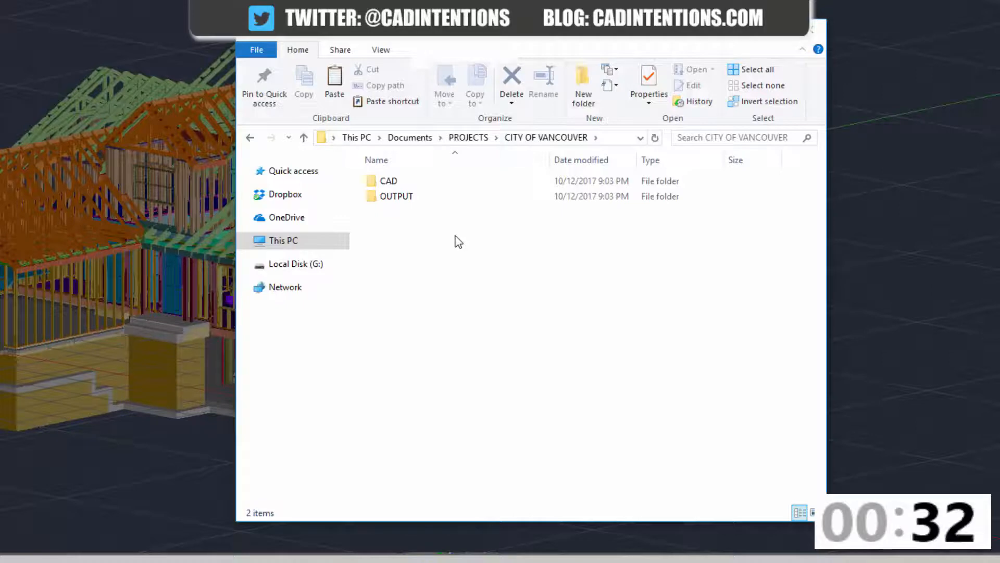
mouse_move(421, 273)
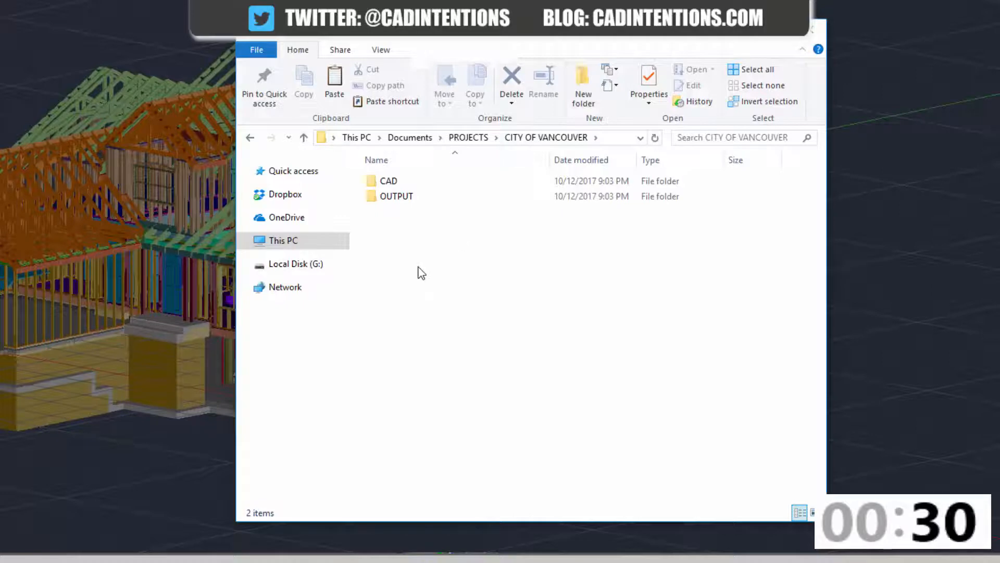
Open CAD and review its CIVIL 3D and DATA subfolders
double_click(389, 180)
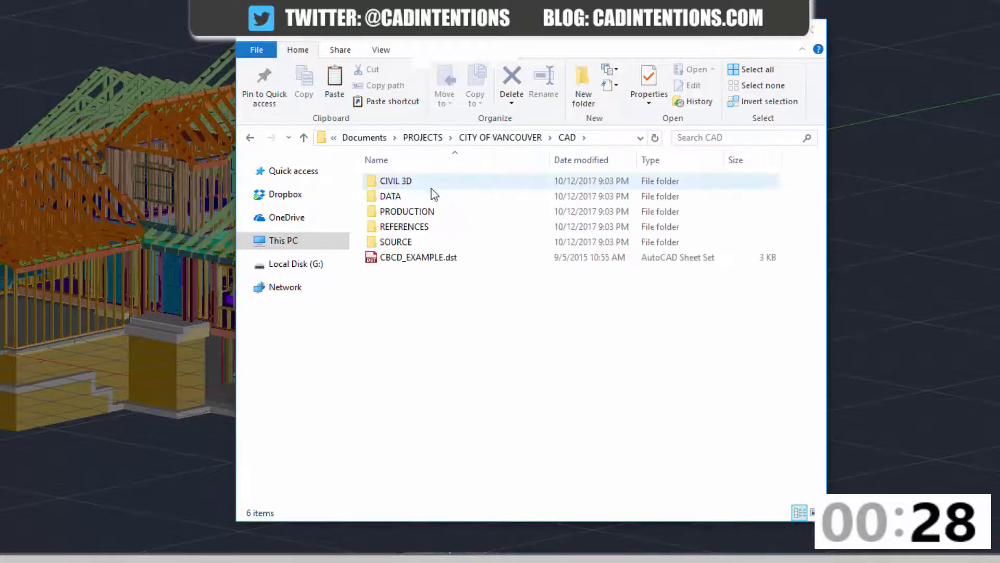
left_click(596, 305)
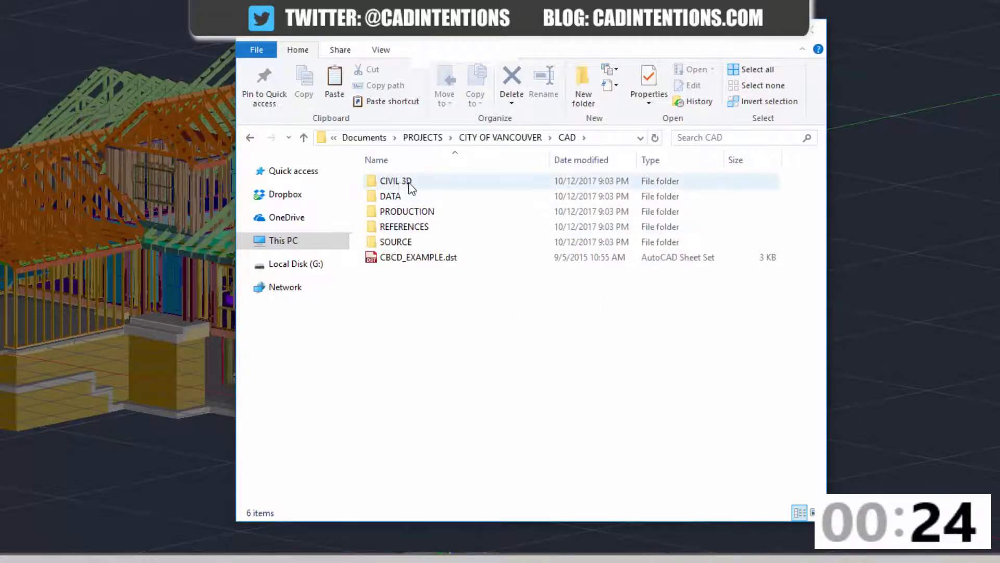
double_click(396, 180)
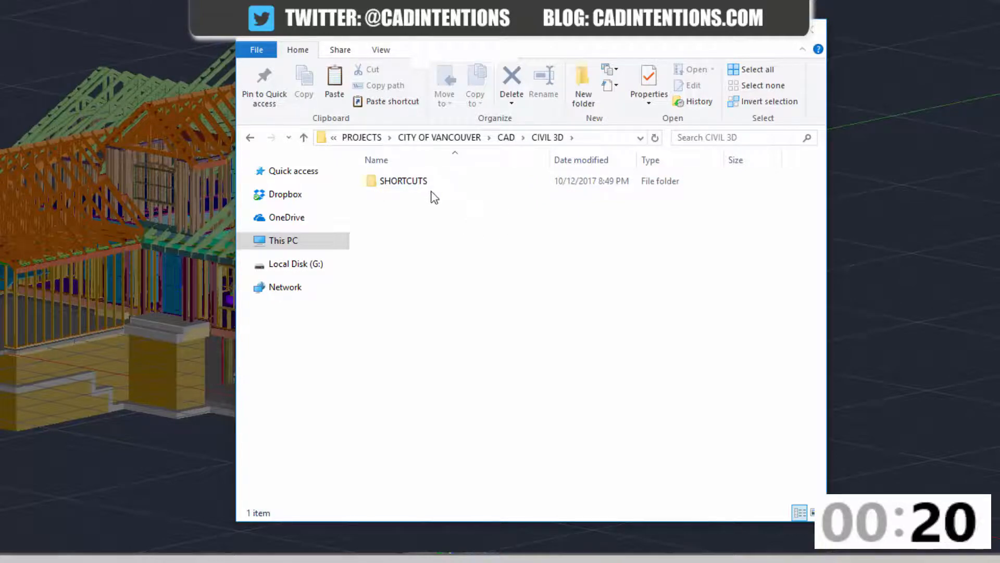
left_click(402, 180)
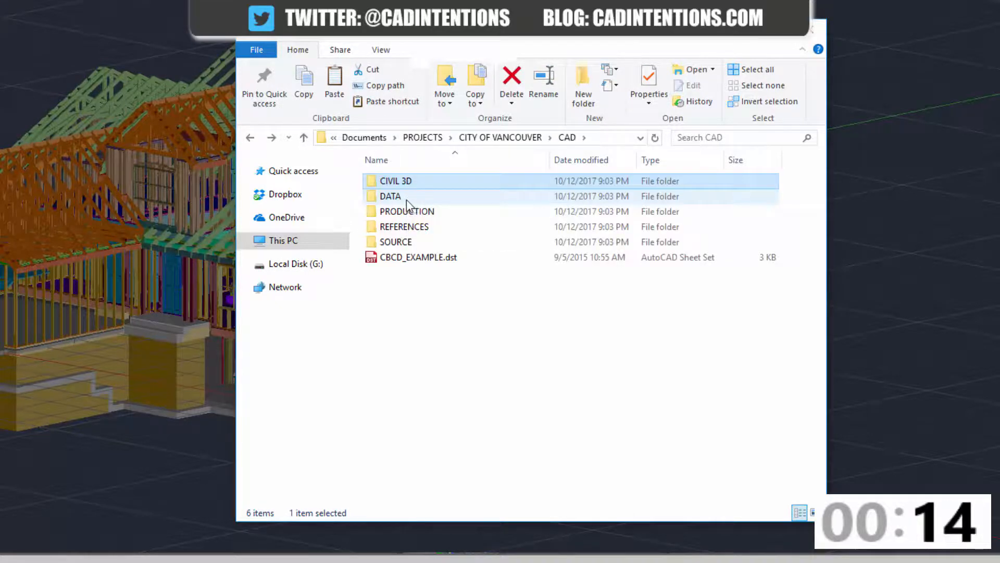
double_click(388, 196)
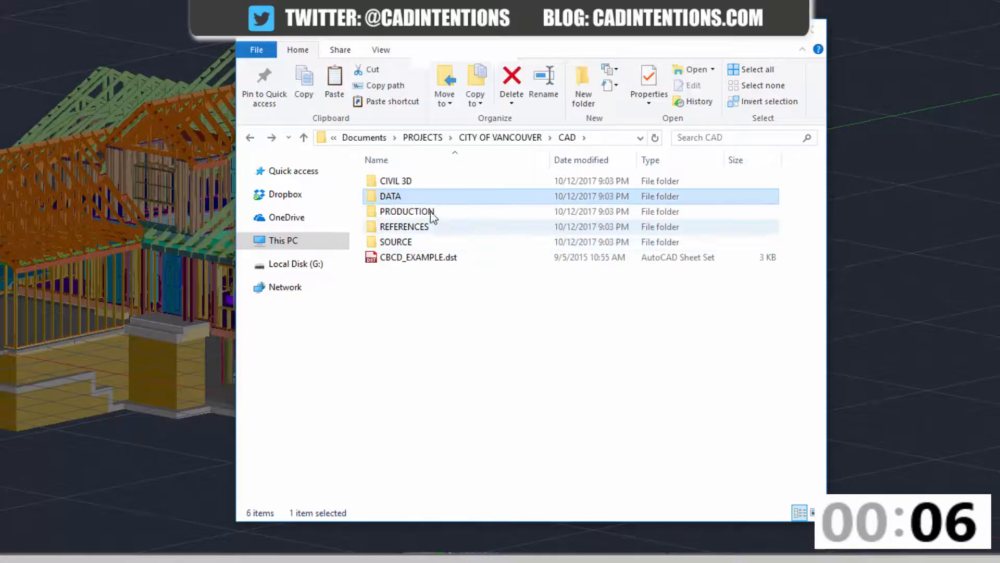
mouse_move(414, 210)
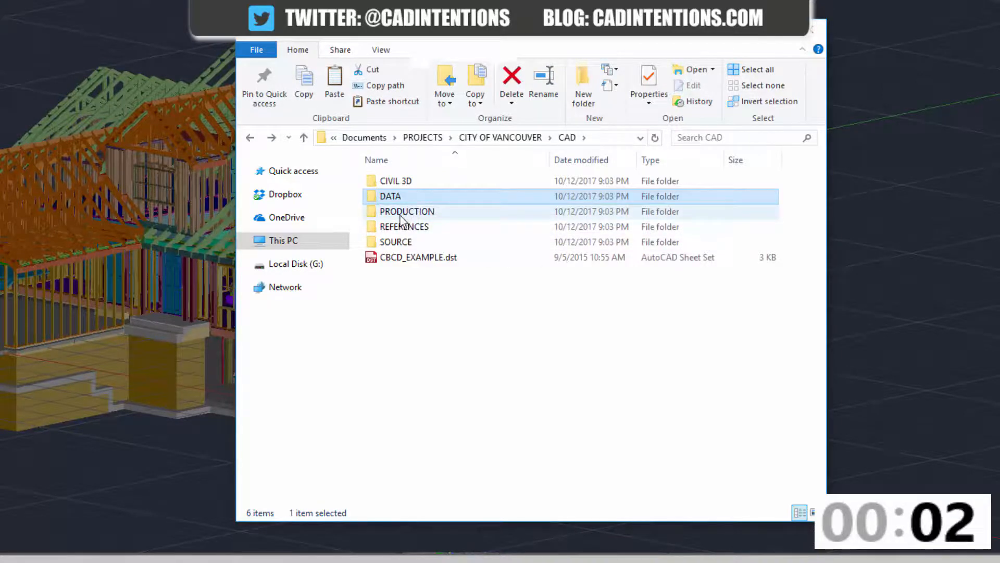
Review CAD's PRODUCTION subfolder, then REFERENCES with its DWG and IMAGES folders
double_click(390, 196)
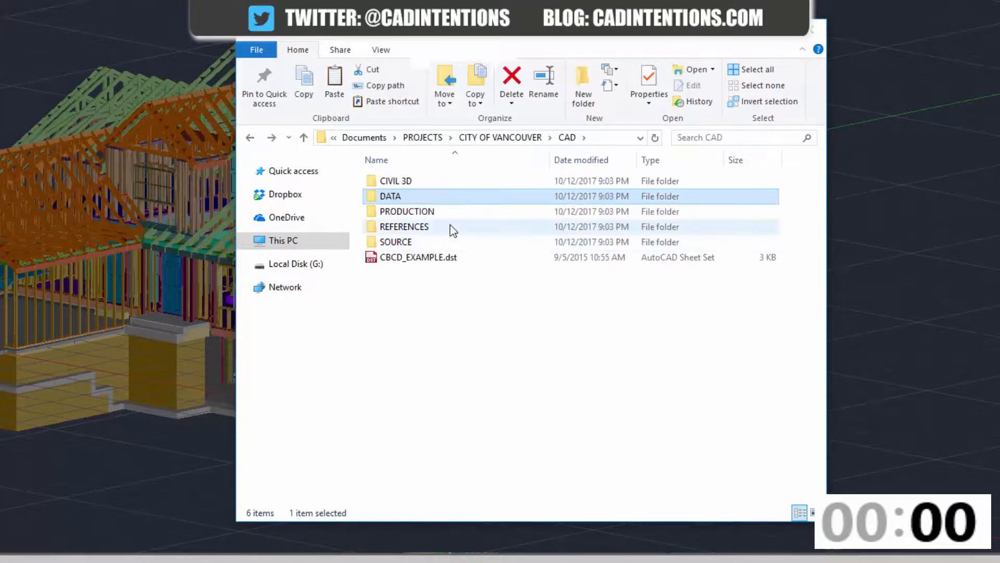
double_click(407, 211)
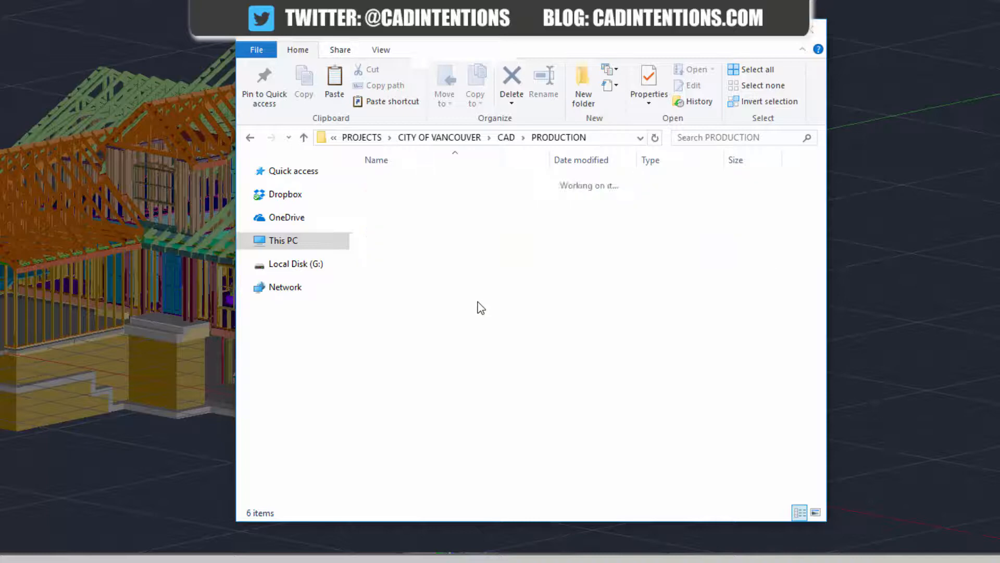
left_click(249, 137)
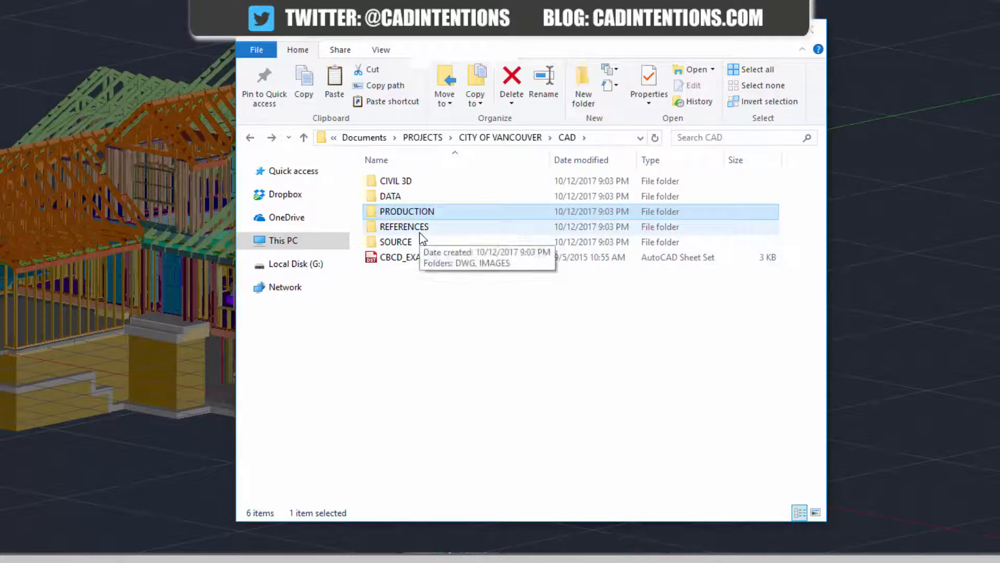
mouse_move(474, 243)
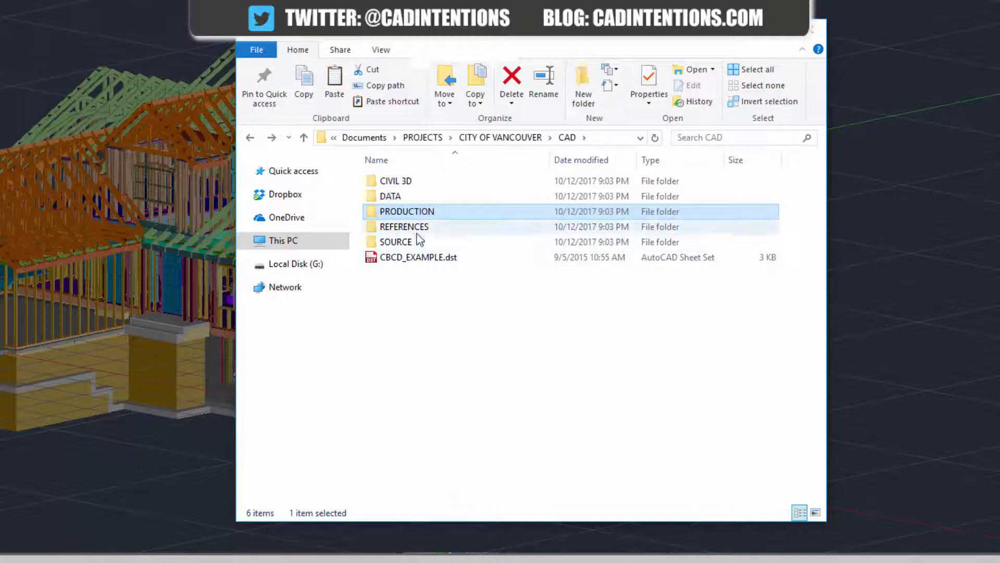
double_click(404, 226)
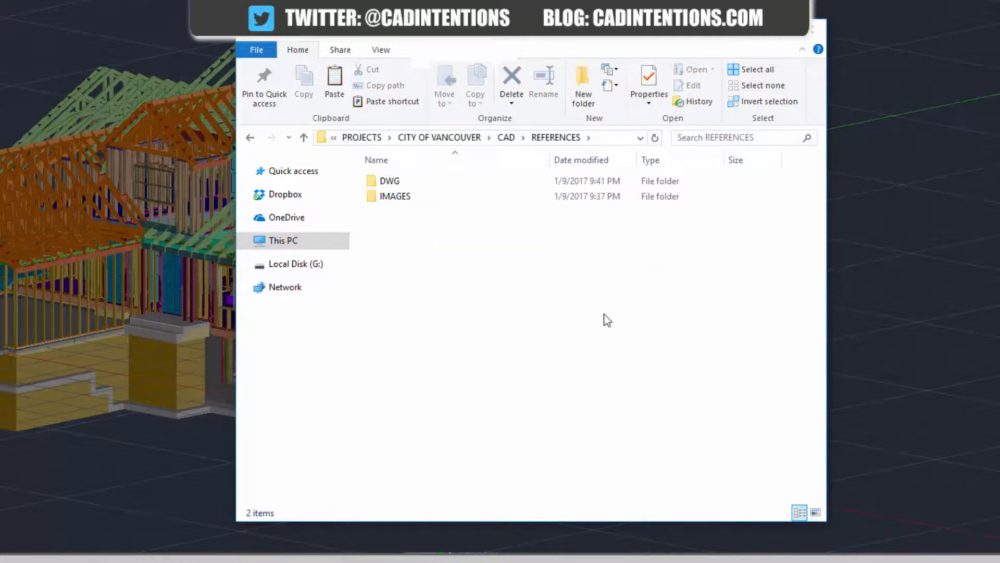
mouse_move(557, 287)
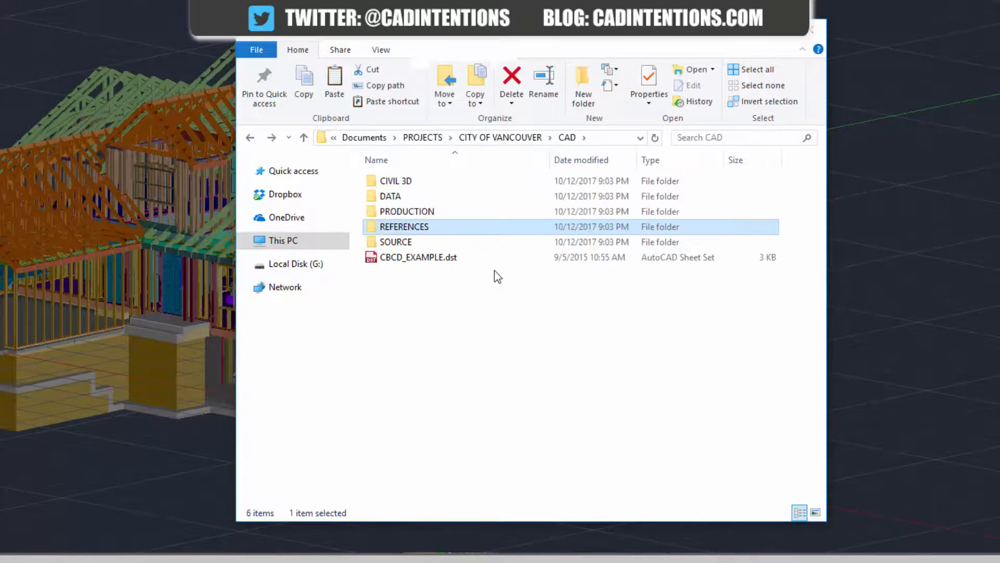
Review the SOURCE subfolder's placeholder, then go up to PROJECTS showing both project folders
double_click(396, 240)
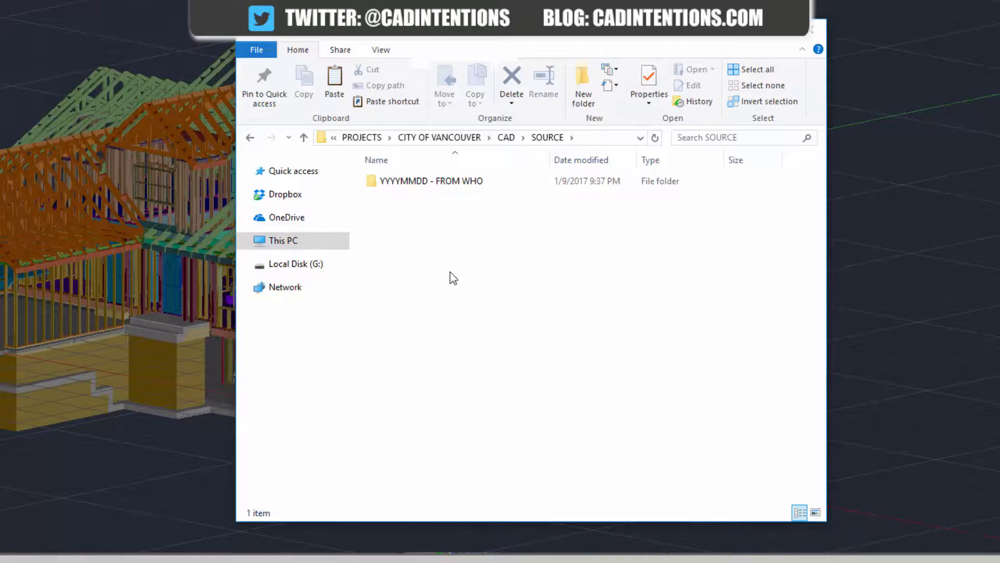
mouse_move(397, 198)
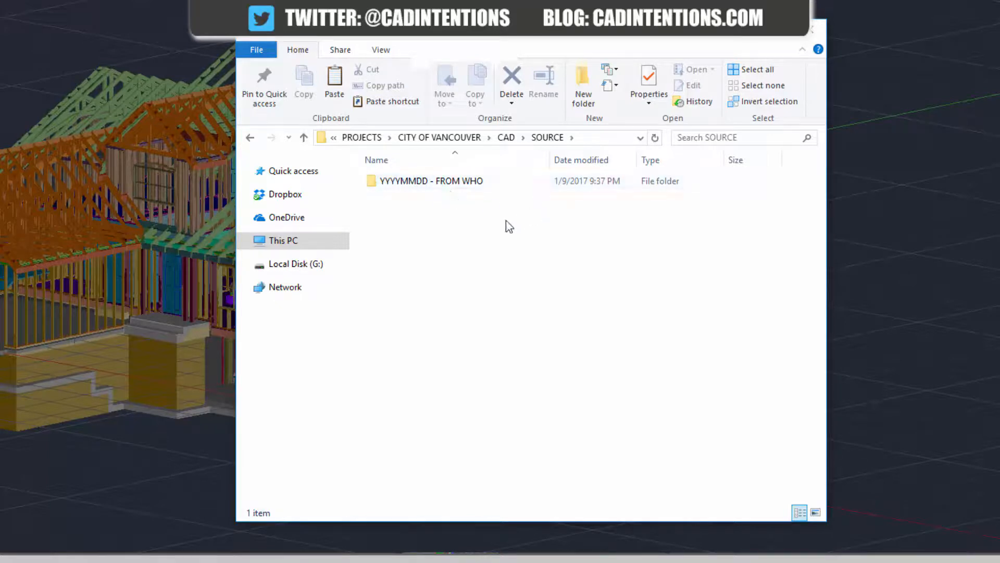
mouse_move(428, 262)
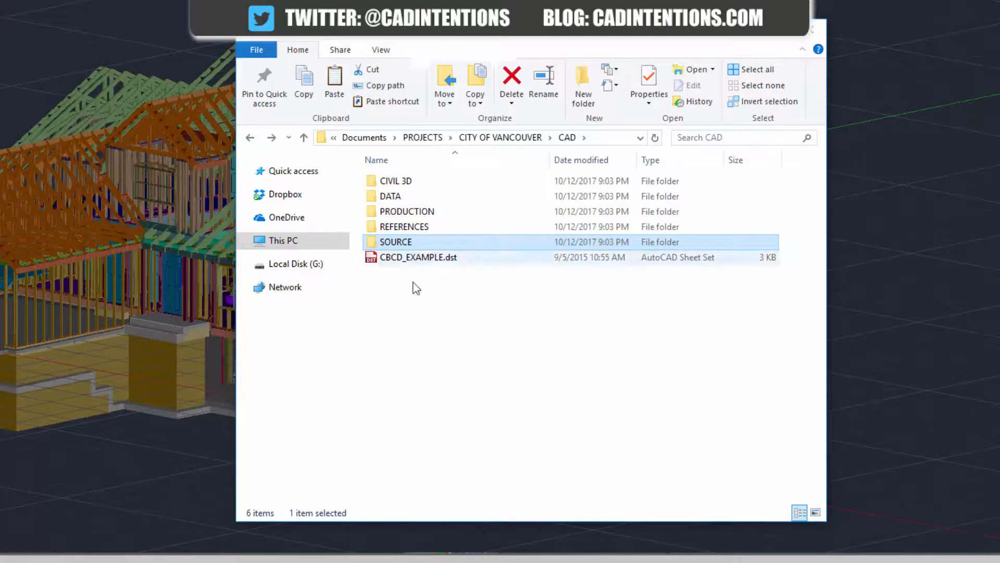
mouse_move(453, 293)
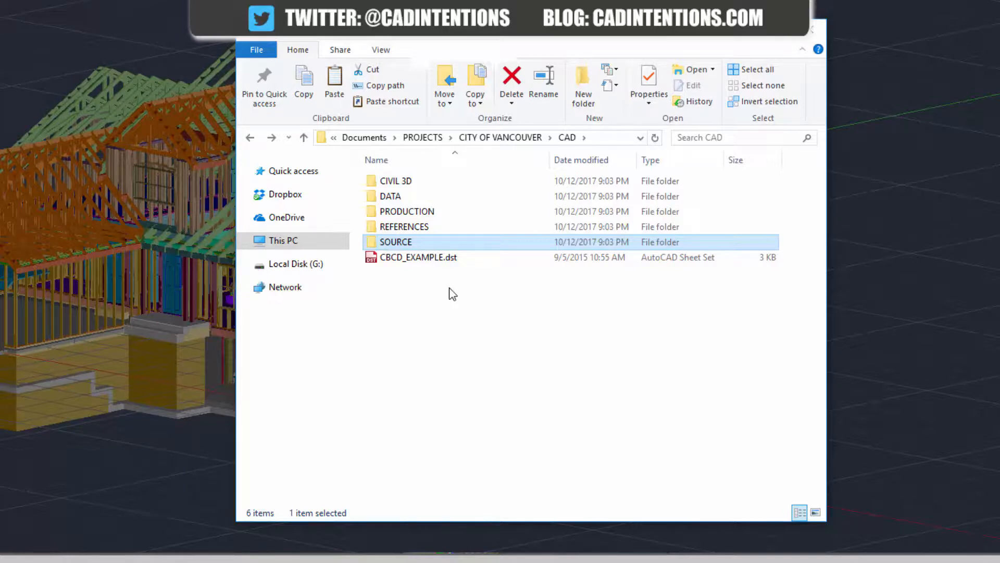
mouse_move(465, 339)
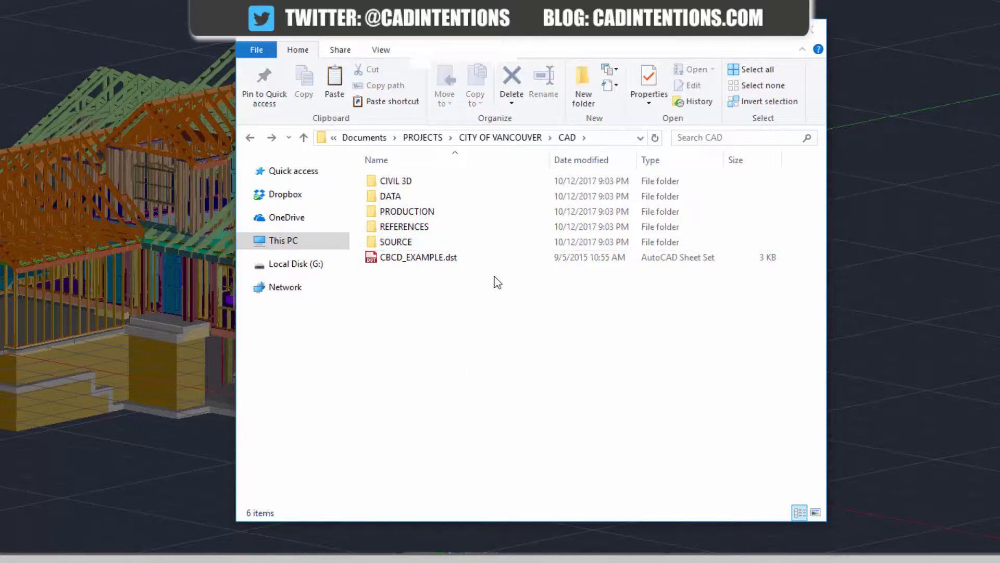
mouse_move(407, 278)
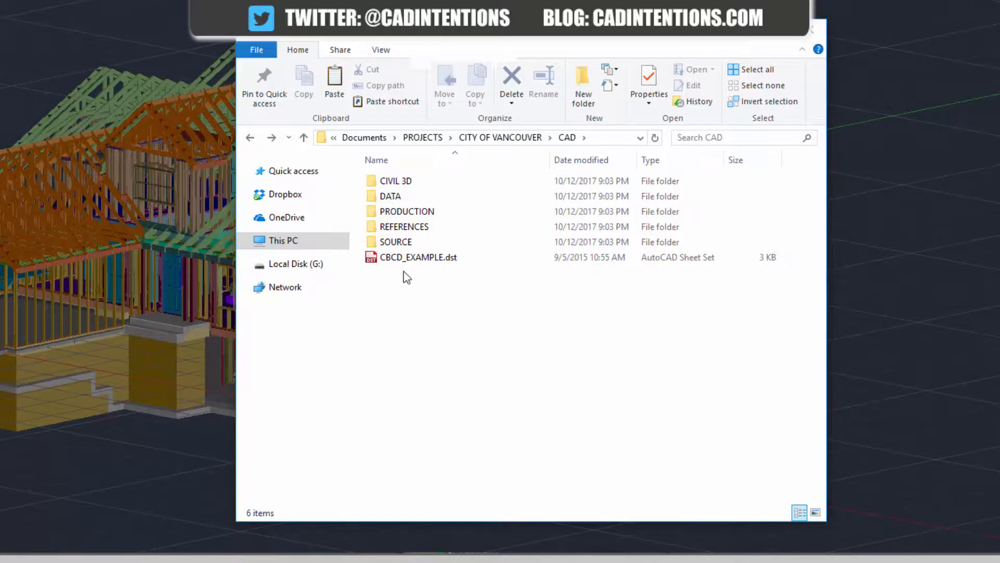
left_click(418, 257)
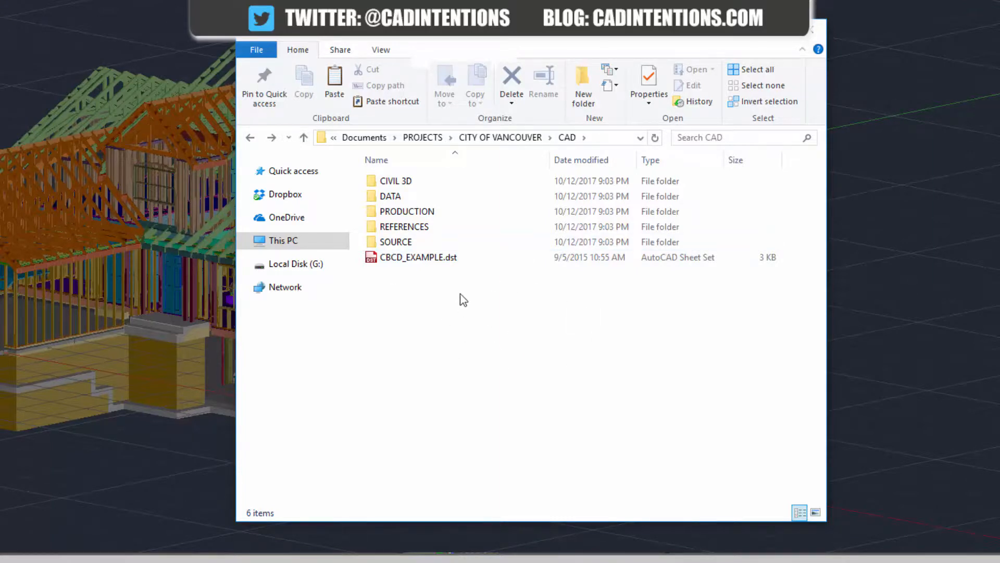
mouse_move(423, 138)
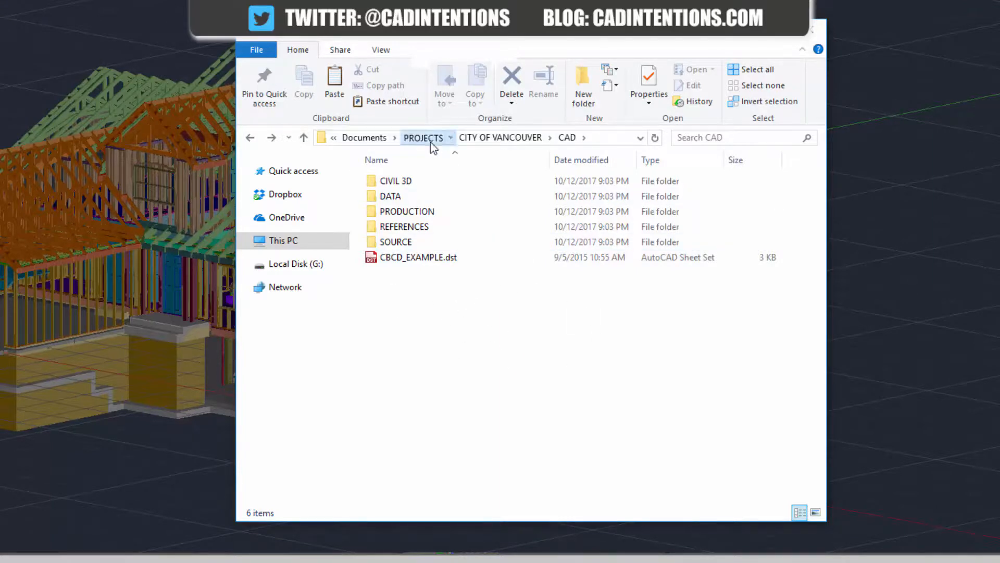
left_click(423, 138)
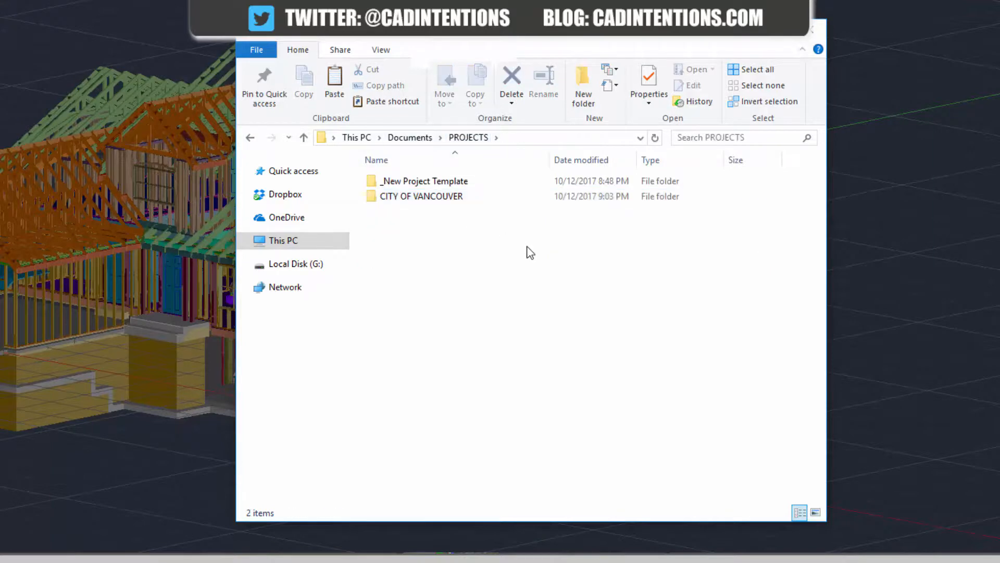